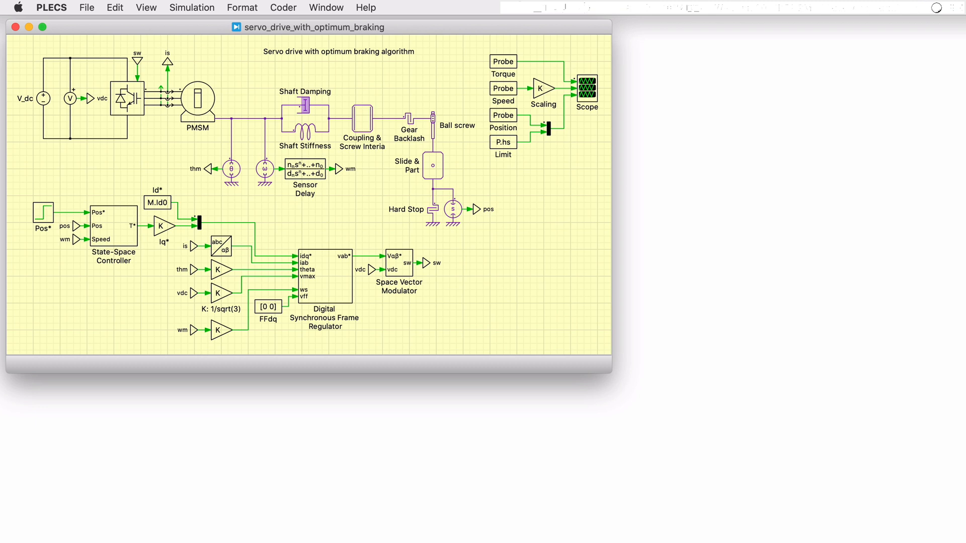
mouse_move(133, 169)
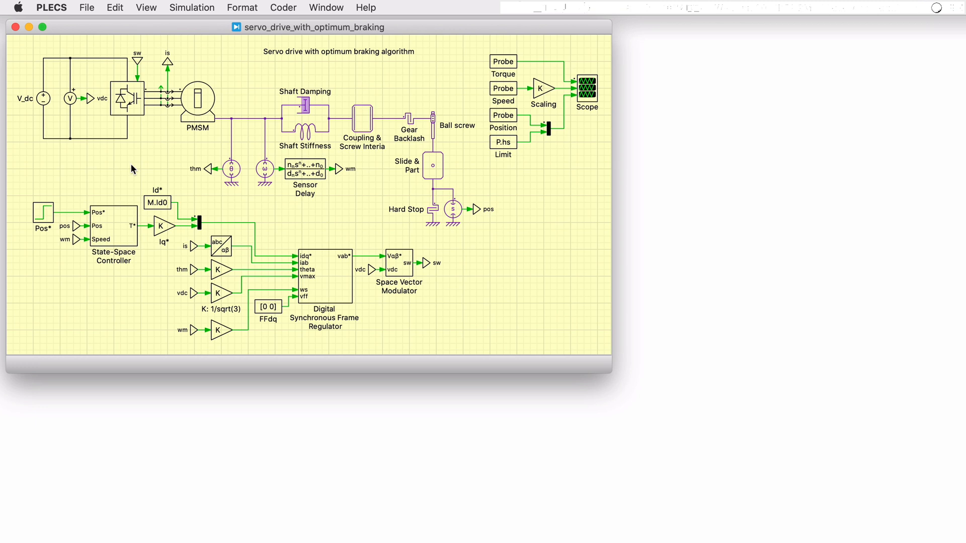
- Look inside the IGBT converter subsystem, then open the PMSM motor block
left_click(44, 98)
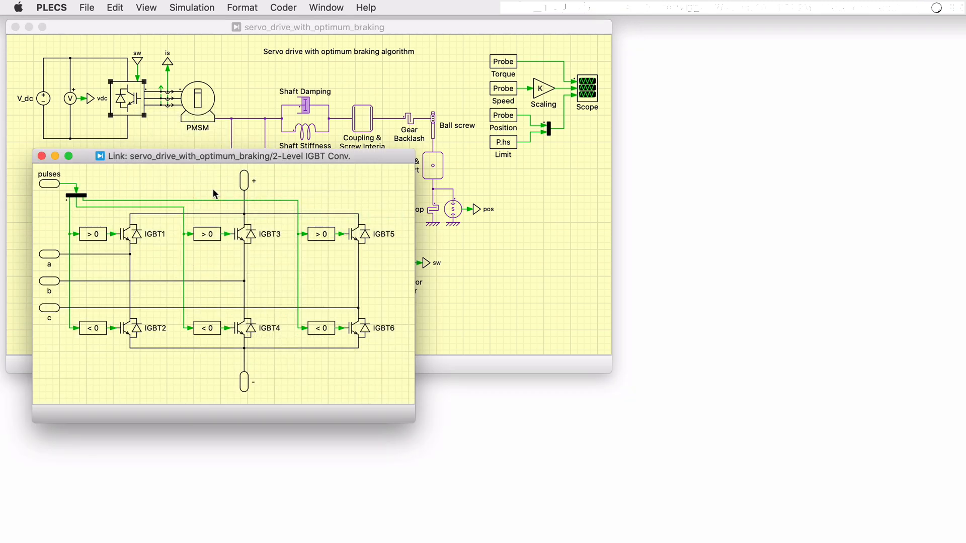
left_click(44, 156)
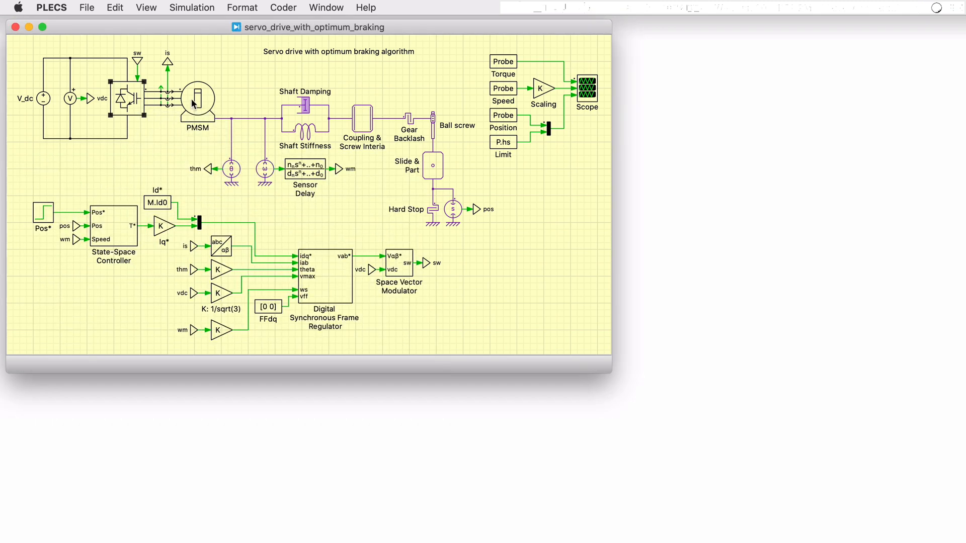
left_click(196, 100)
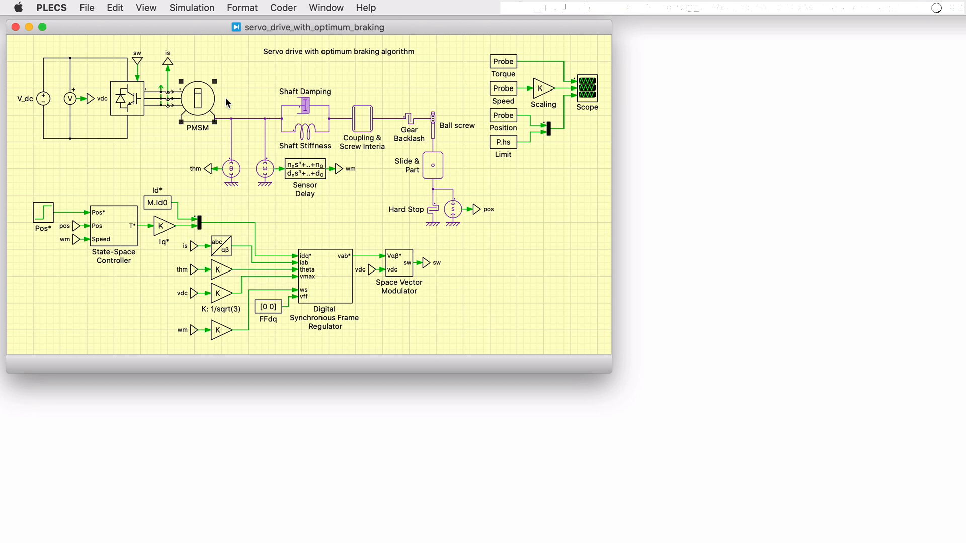
double_click(196, 103)
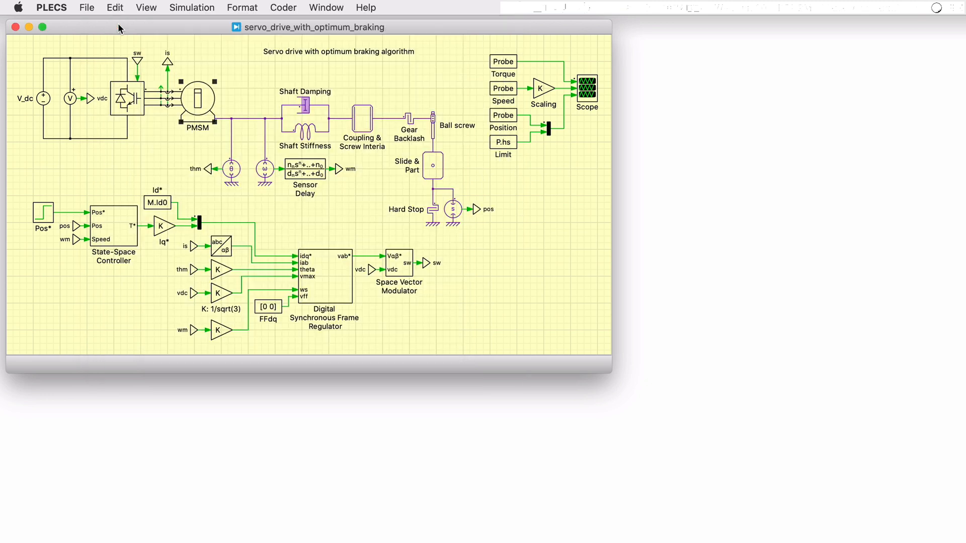
- Review the simulation parameter settings and close the dialog
left_click(192, 7)
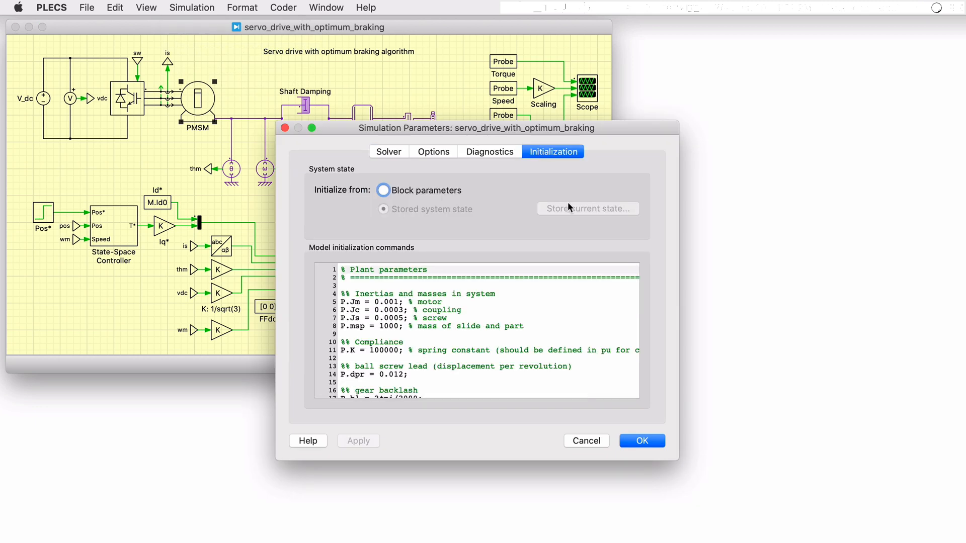
scroll("down", 3)
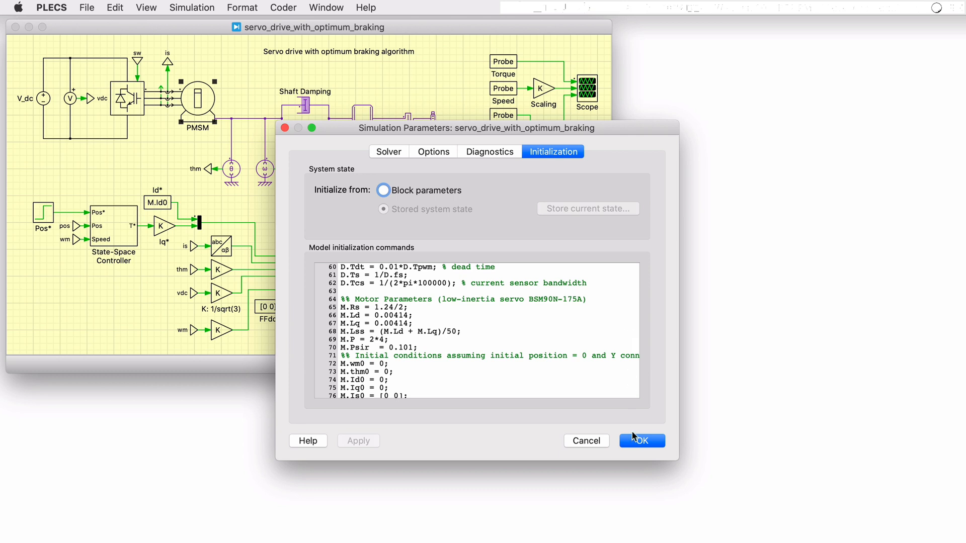
left_click(642, 441)
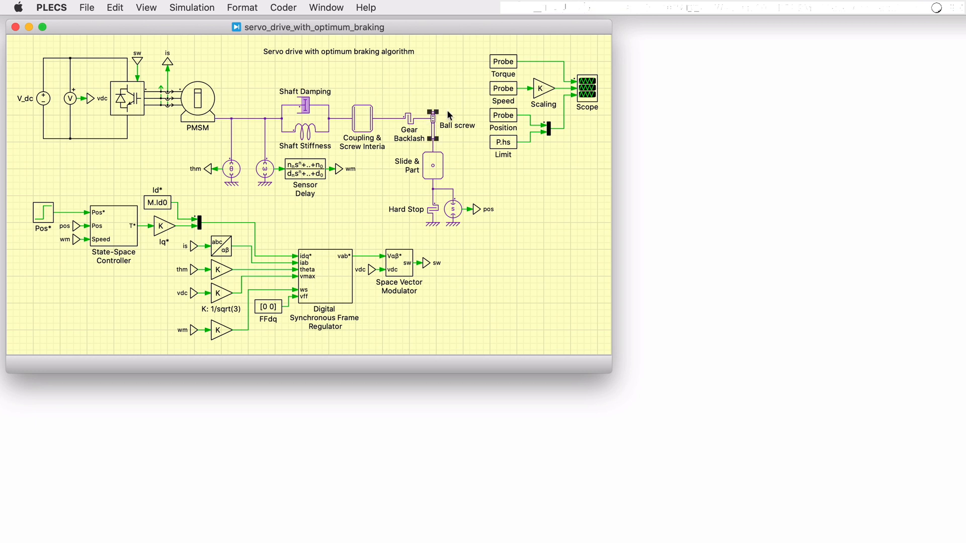
mouse_move(417, 121)
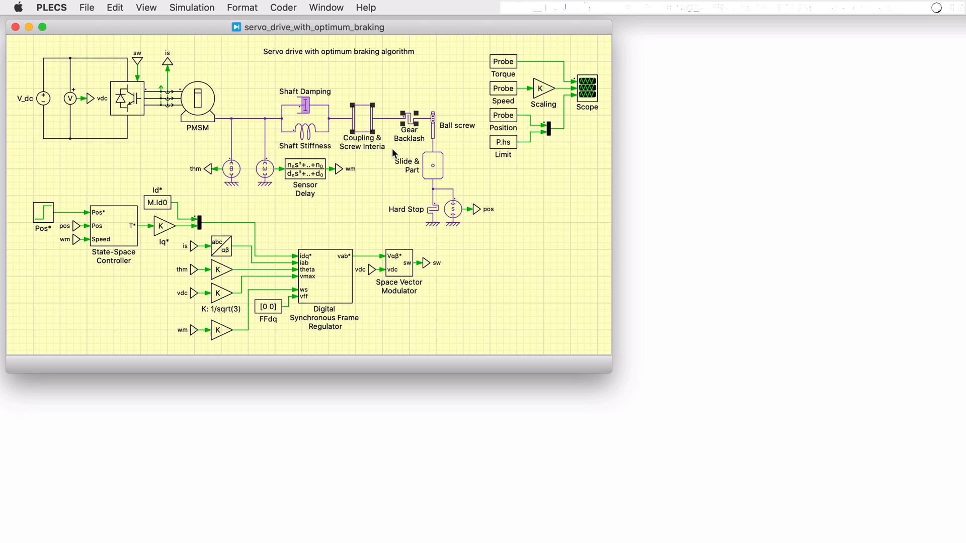
mouse_move(398, 150)
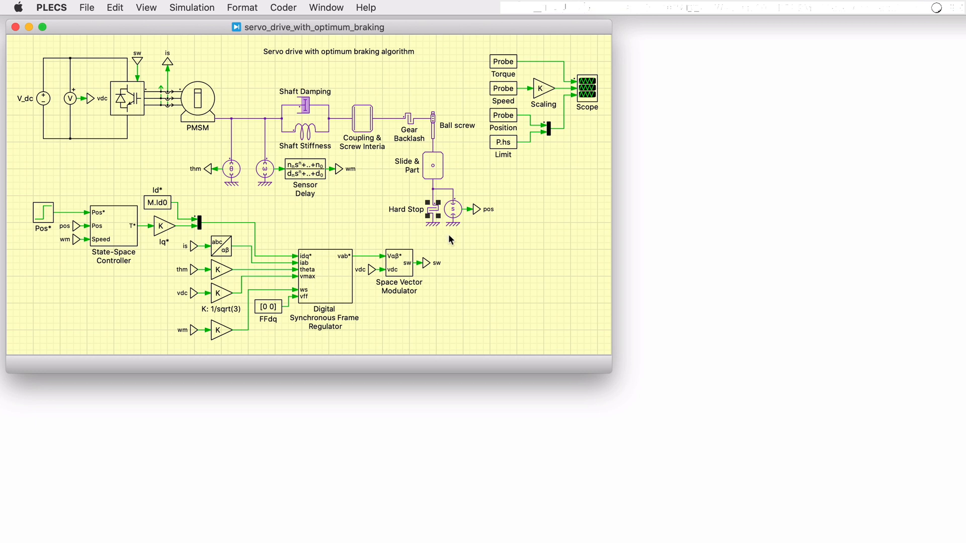
mouse_move(449, 237)
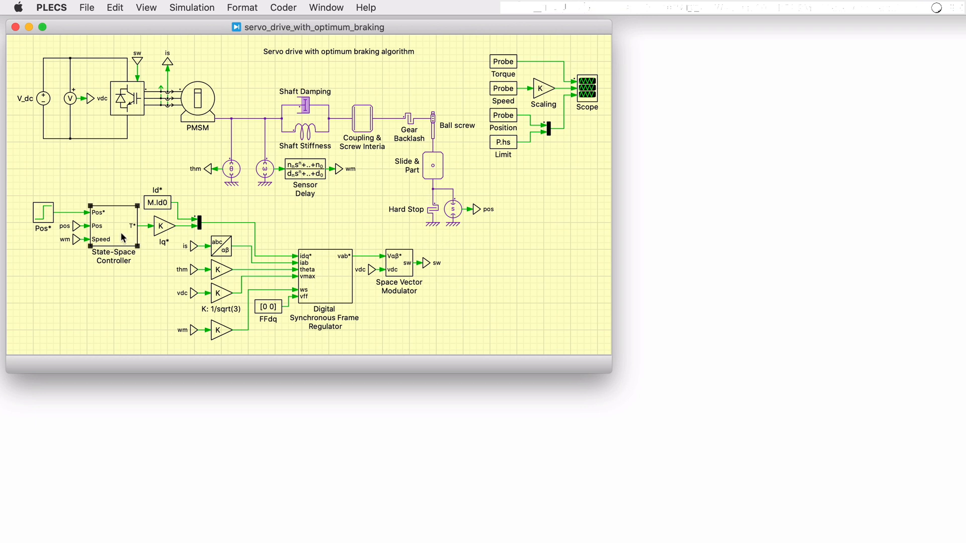
- Inspect the State-Space Controller and frame regulator schematics, then open the Scope's torque, speed and position plots
double_click(113, 227)
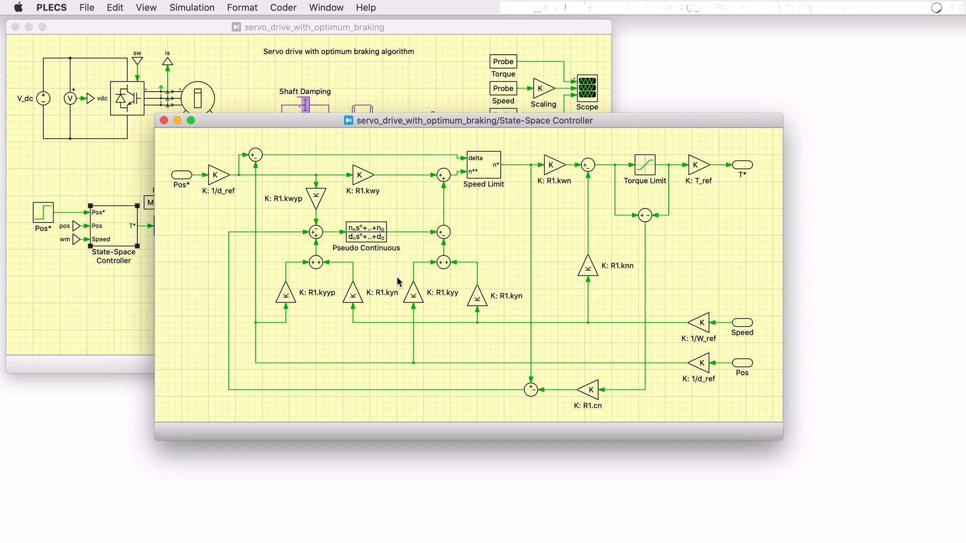
left_click(164, 121)
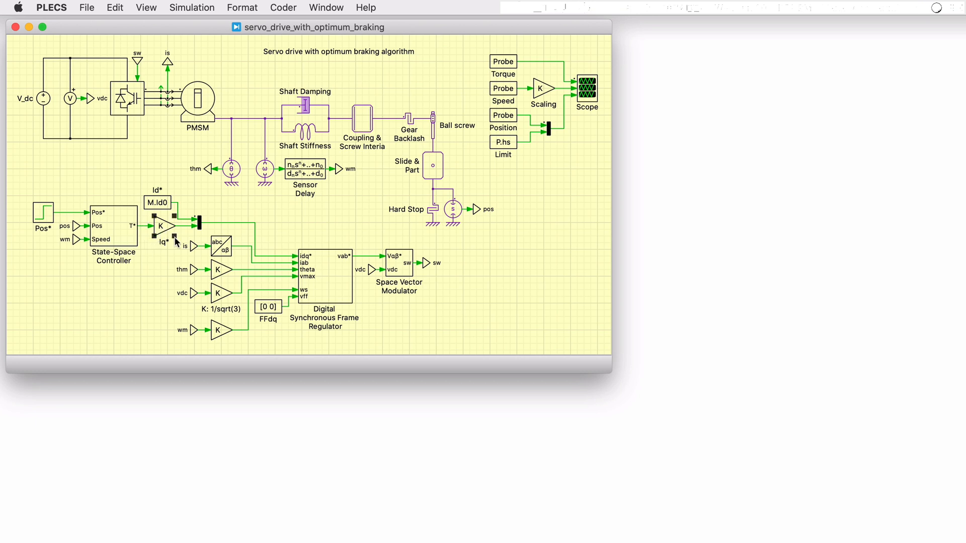
mouse_move(175, 240)
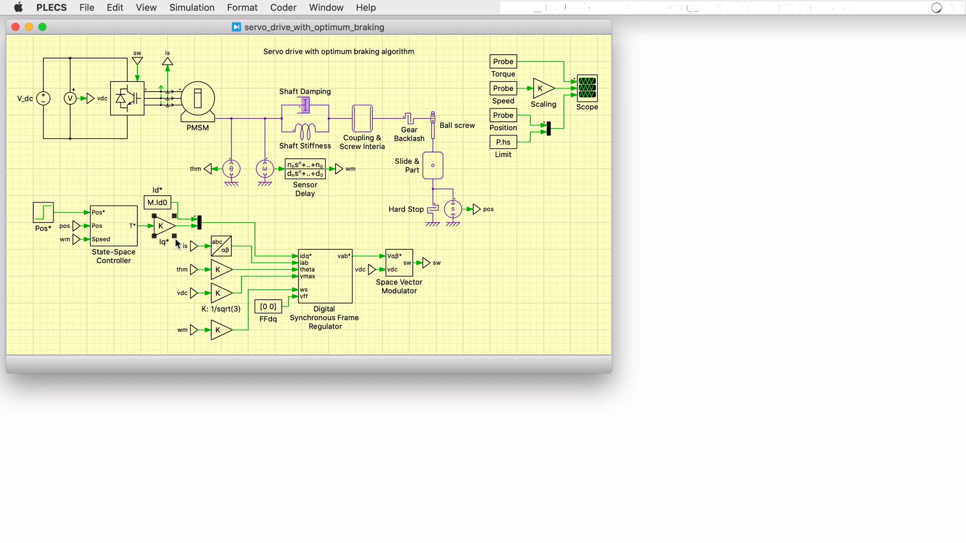
mouse_move(309, 294)
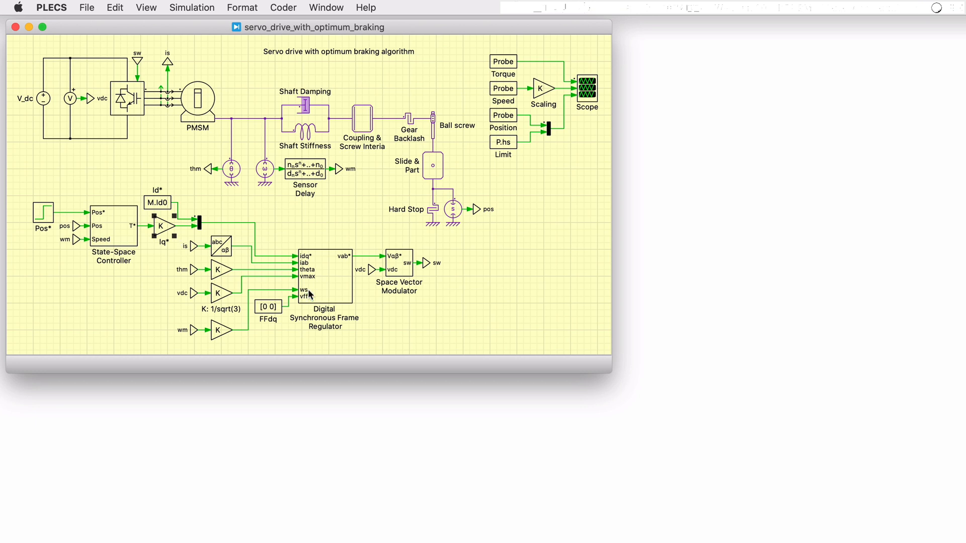
right_click(320, 289)
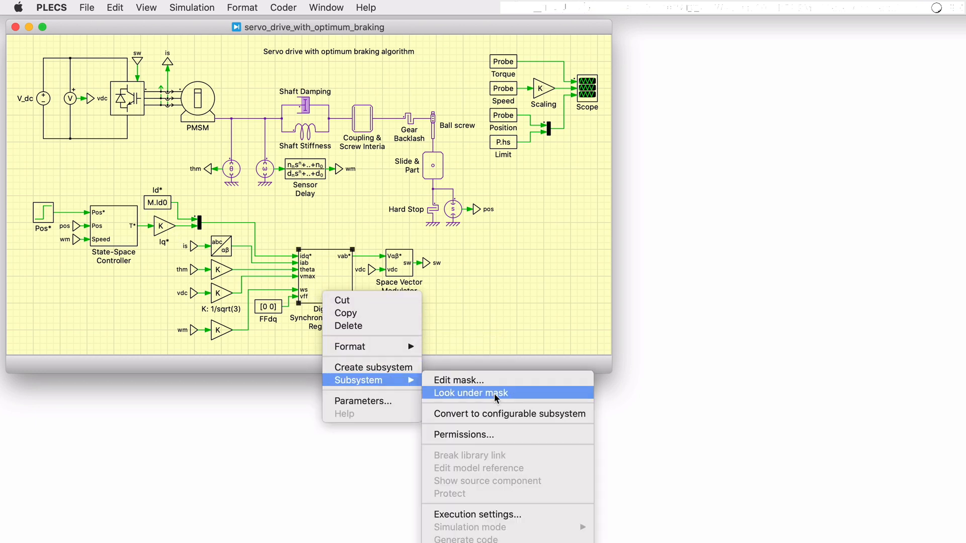
left_click(472, 393)
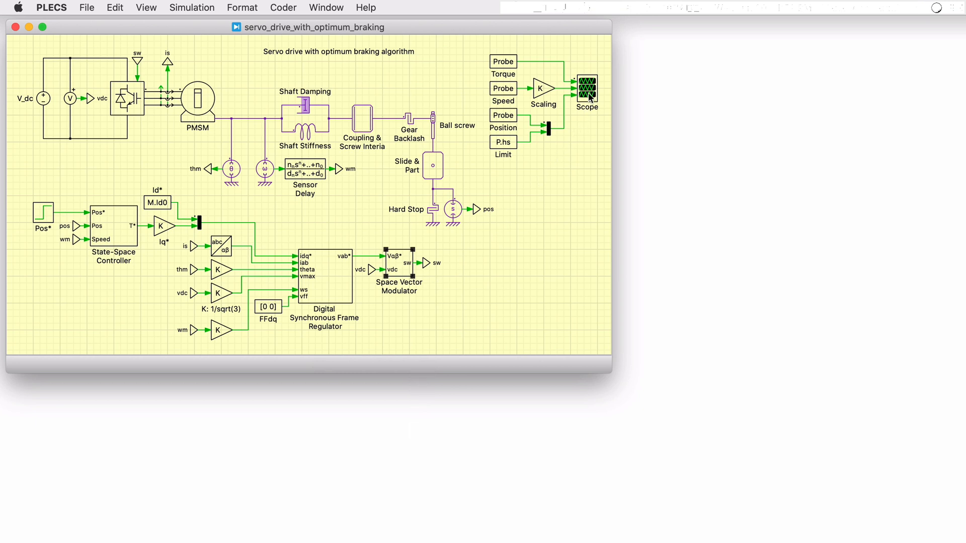
double_click(587, 89)
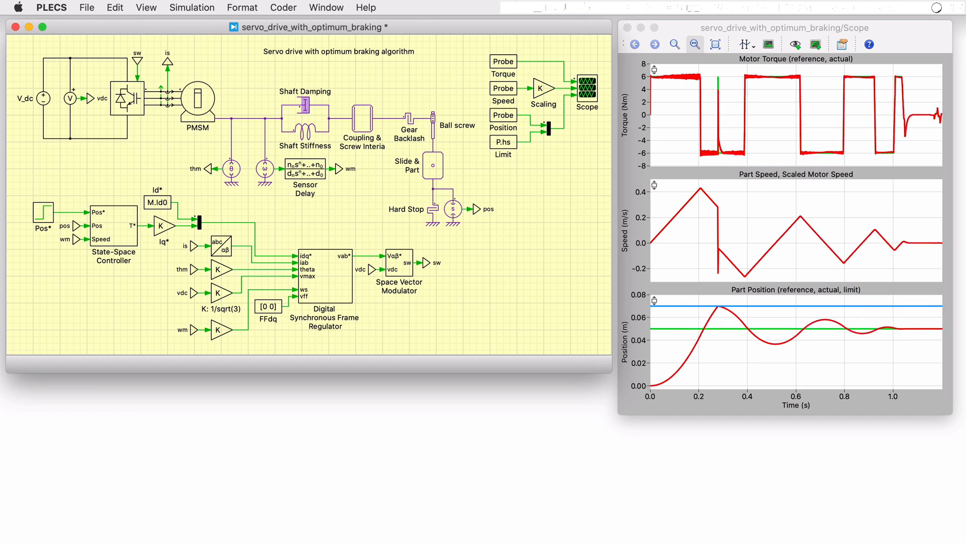
mouse_move(909, 346)
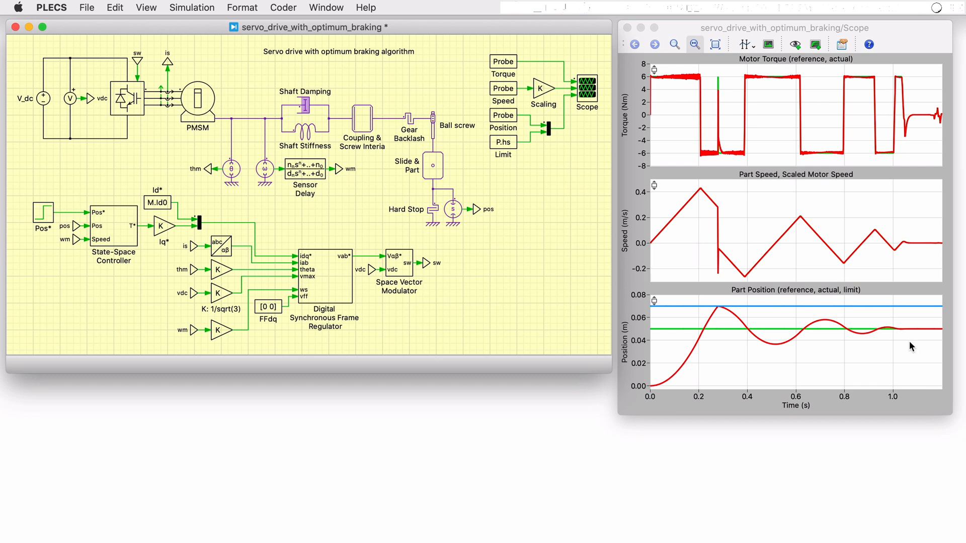
mouse_move(881, 334)
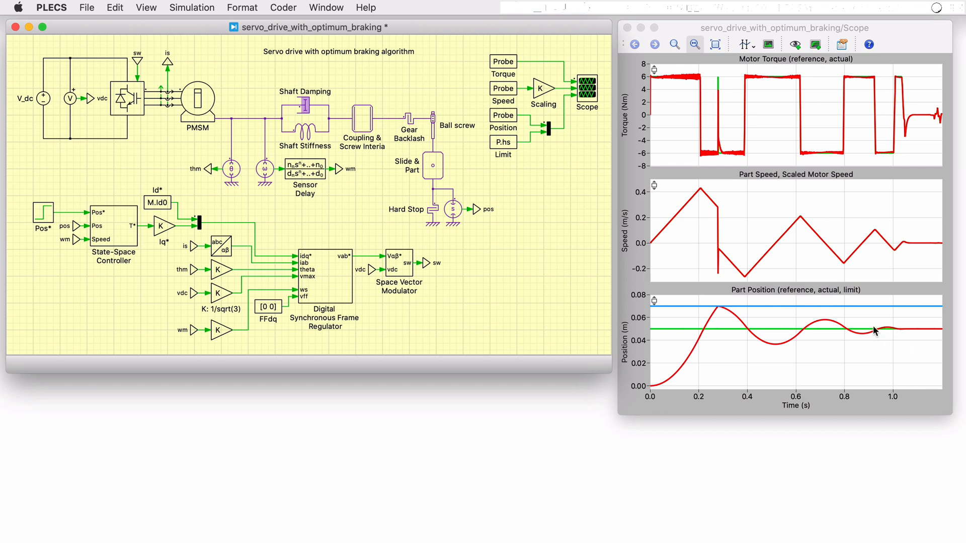
mouse_move(883, 310)
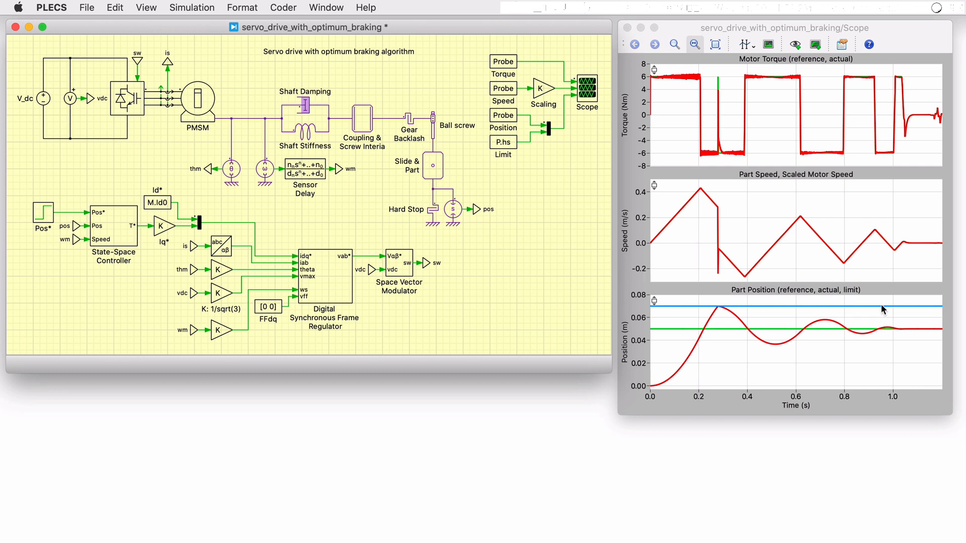
mouse_move(921, 336)
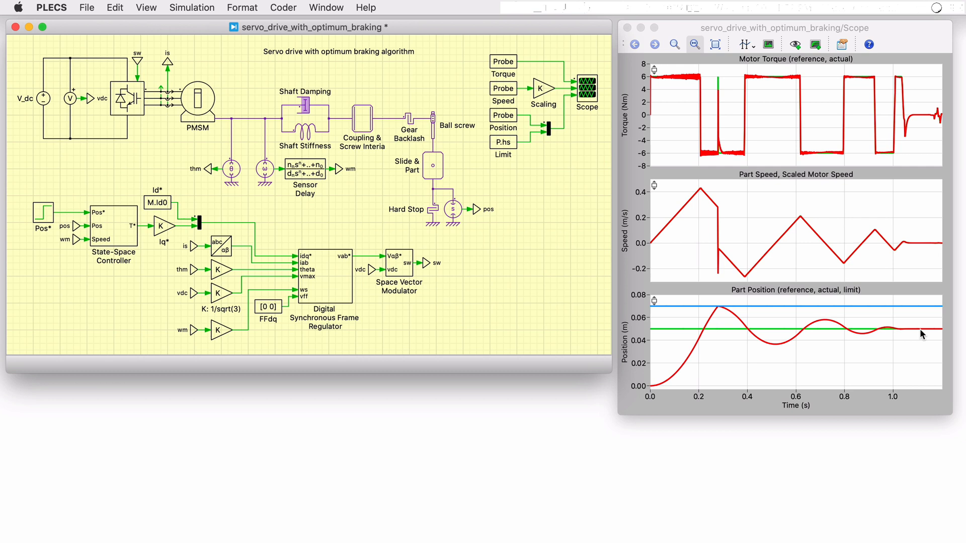
mouse_move(785, 361)
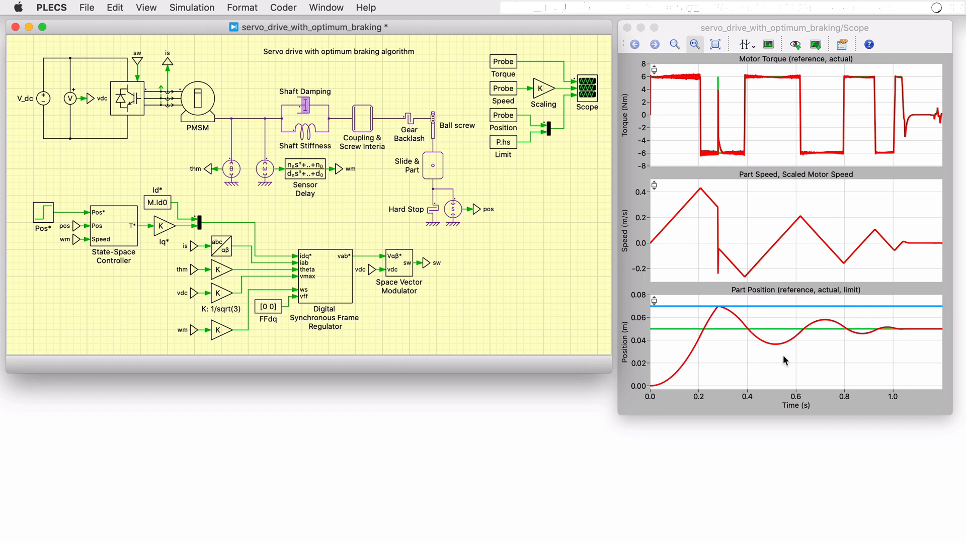
mouse_move(709, 340)
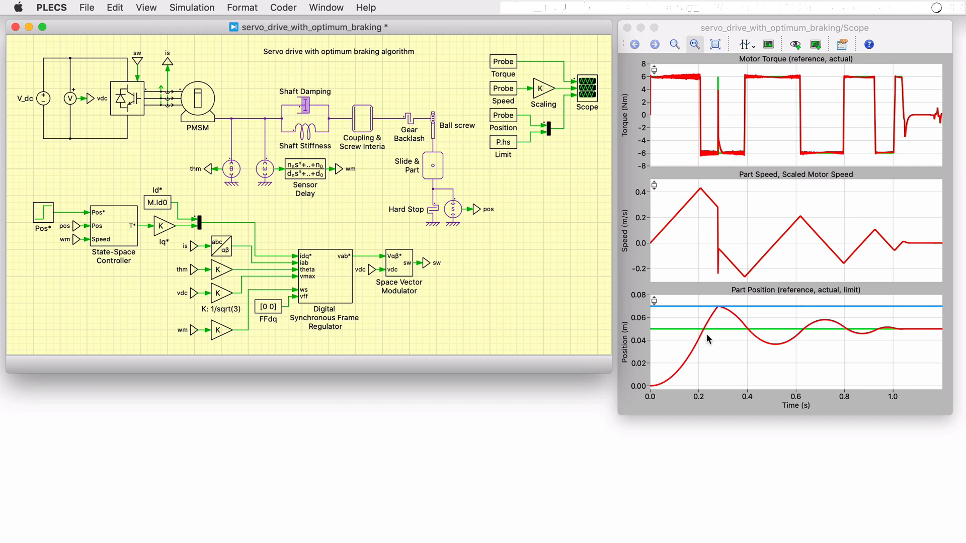
mouse_move(724, 316)
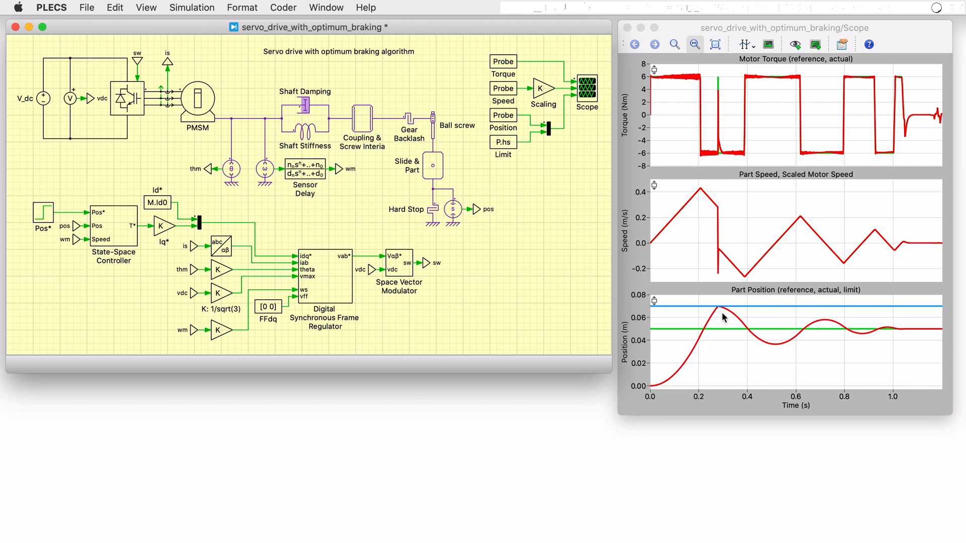
mouse_move(802, 342)
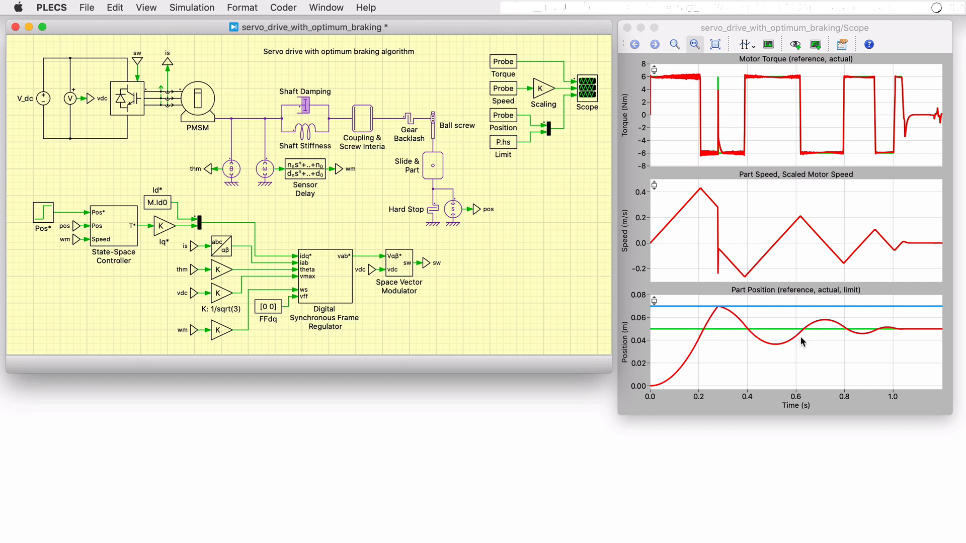
mouse_move(902, 343)
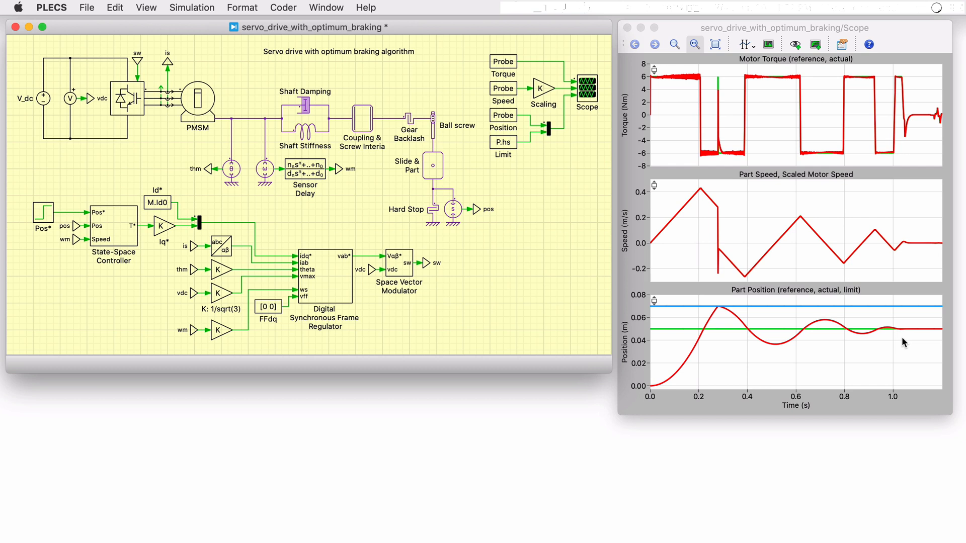
- Open the State-Space Controller's Block Parameters, showing the Fixed Speed Limit configuration
double_click(113, 224)
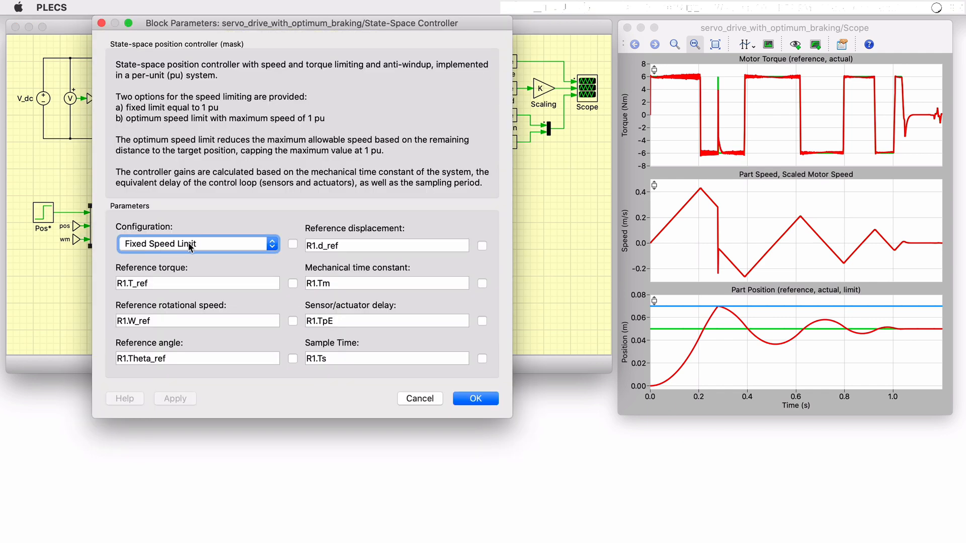